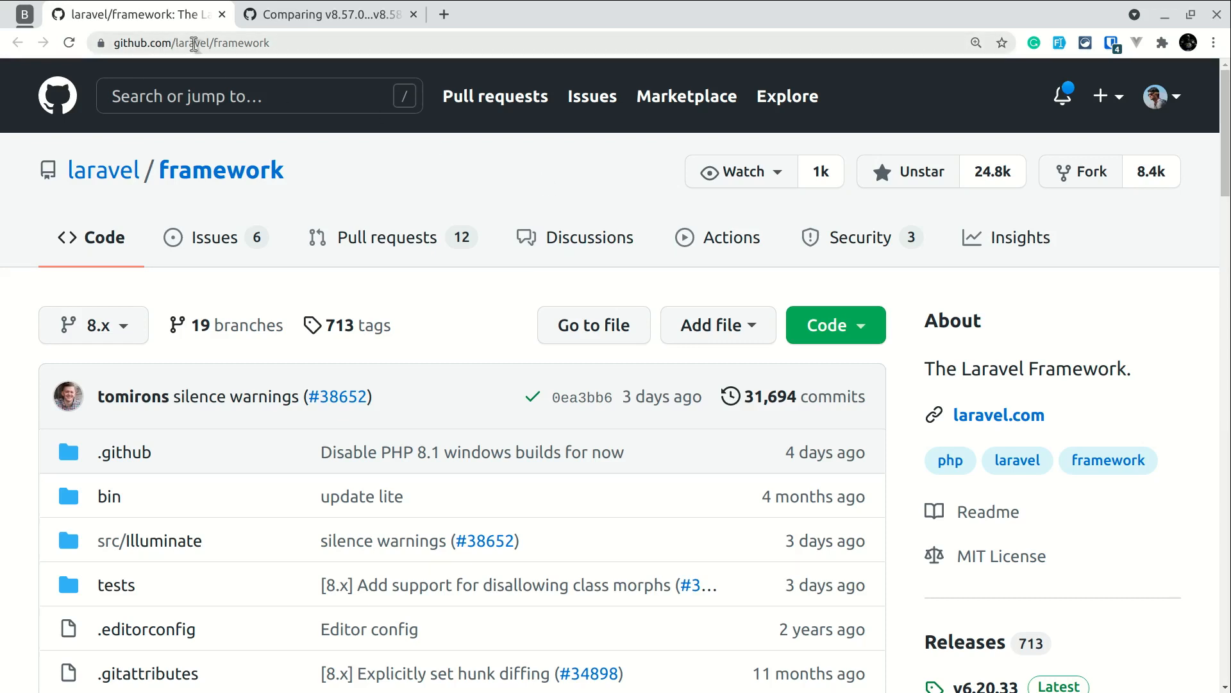
{"action": "mouse_move", "coordinate": [205, 44]}
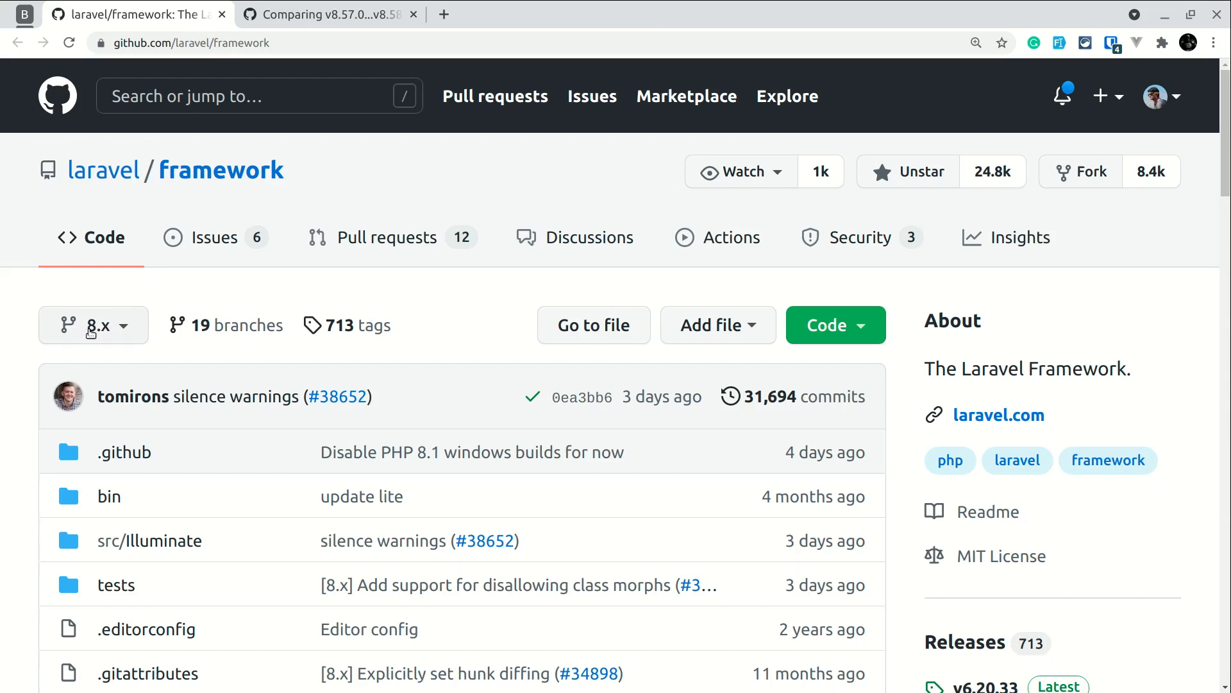
- Switch the 8.x branch switcher to its Tags list to show v8.58.0 and v8.57.0
{"action": "left_click", "coordinate": [93, 326]}
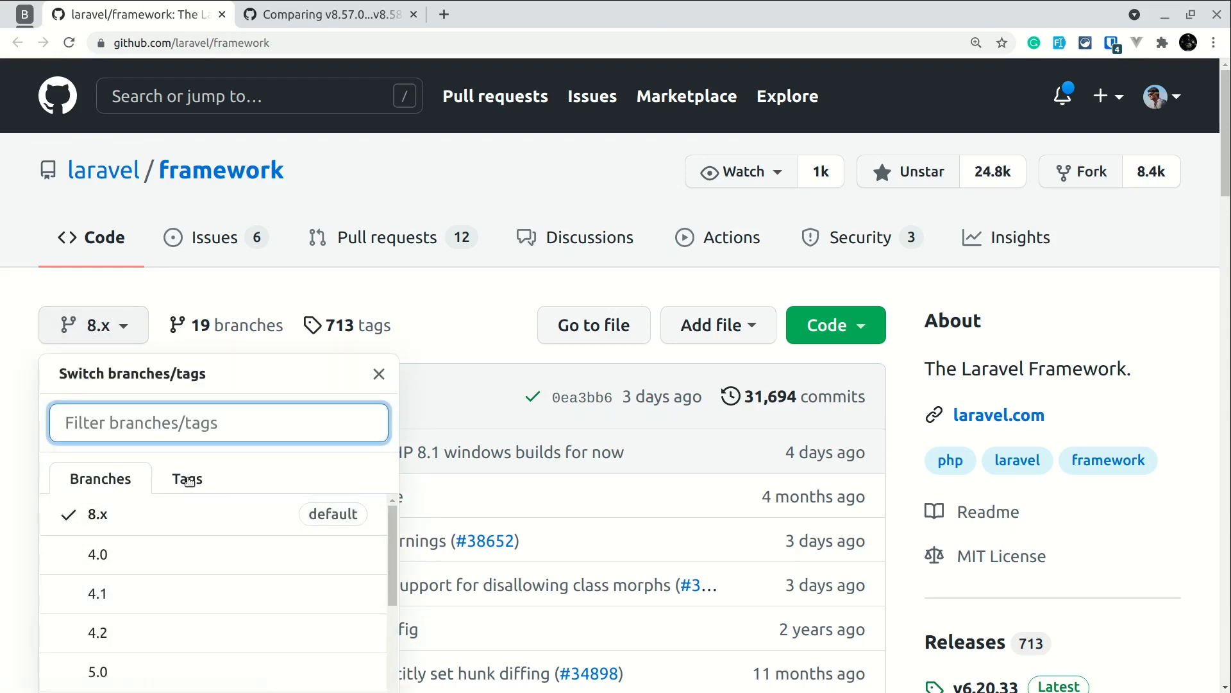
{"action": "left_click", "coordinate": [187, 479]}
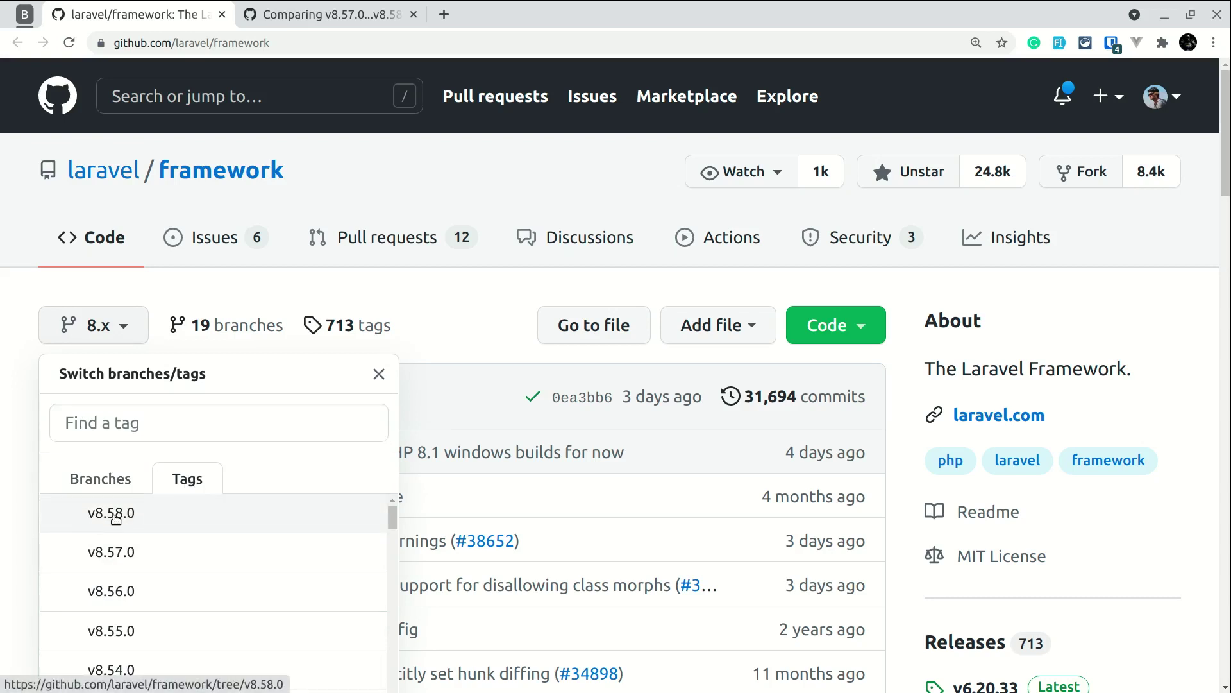
{"action": "mouse_move", "coordinate": [96, 560]}
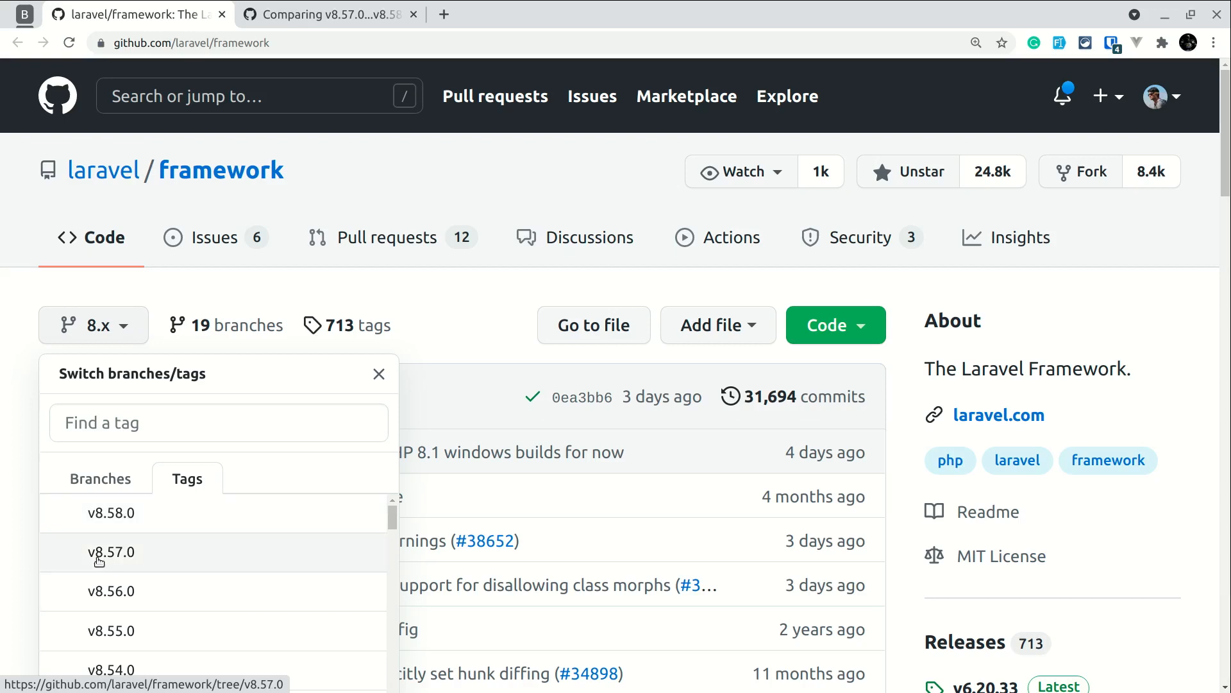
{"action": "mouse_move", "coordinate": [98, 538]}
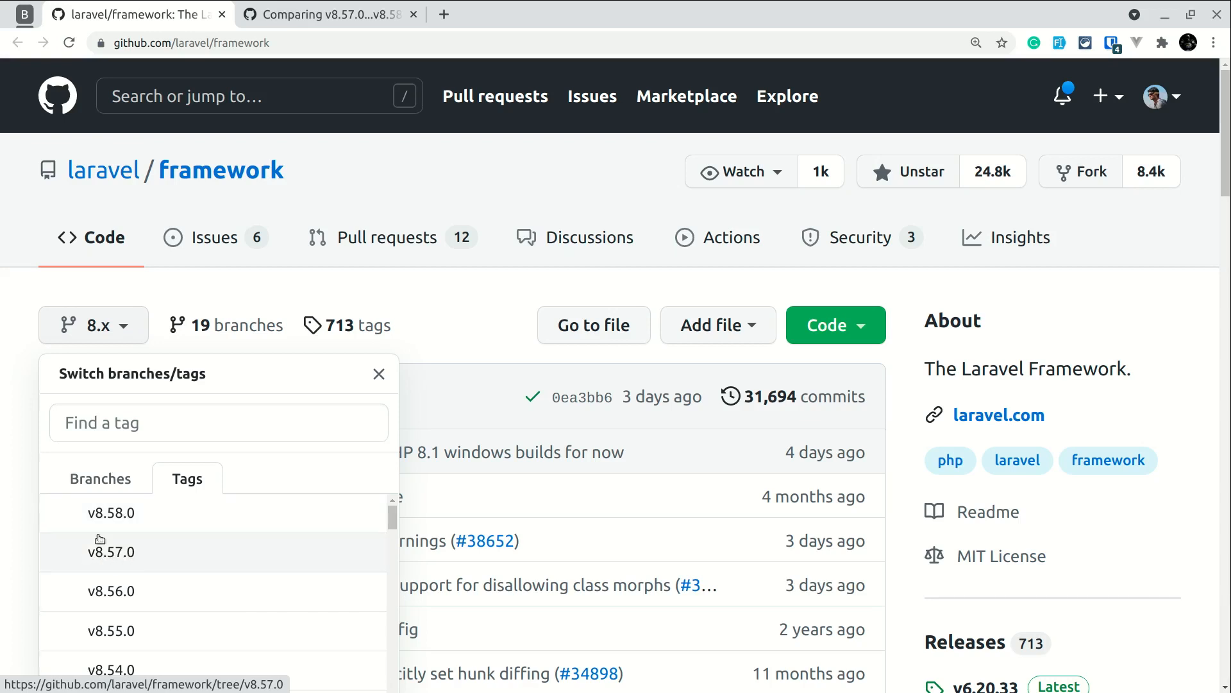
{"action": "mouse_move", "coordinate": [144, 521]}
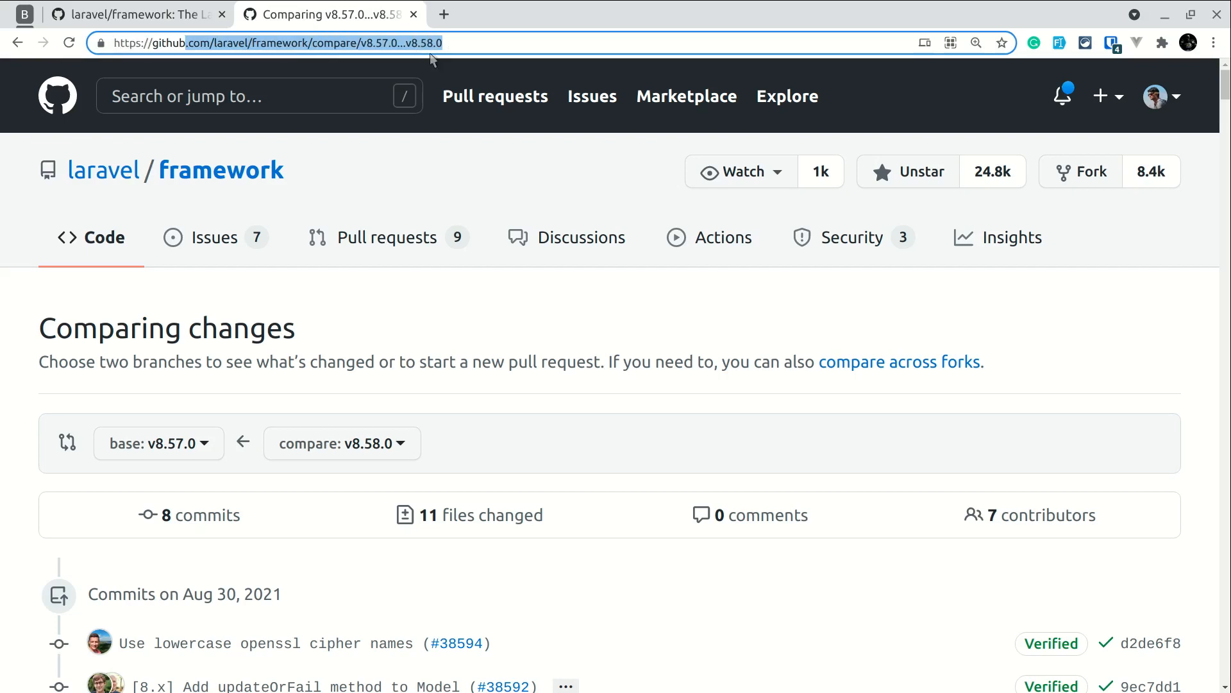
{"action": "mouse_move", "coordinate": [311, 53]}
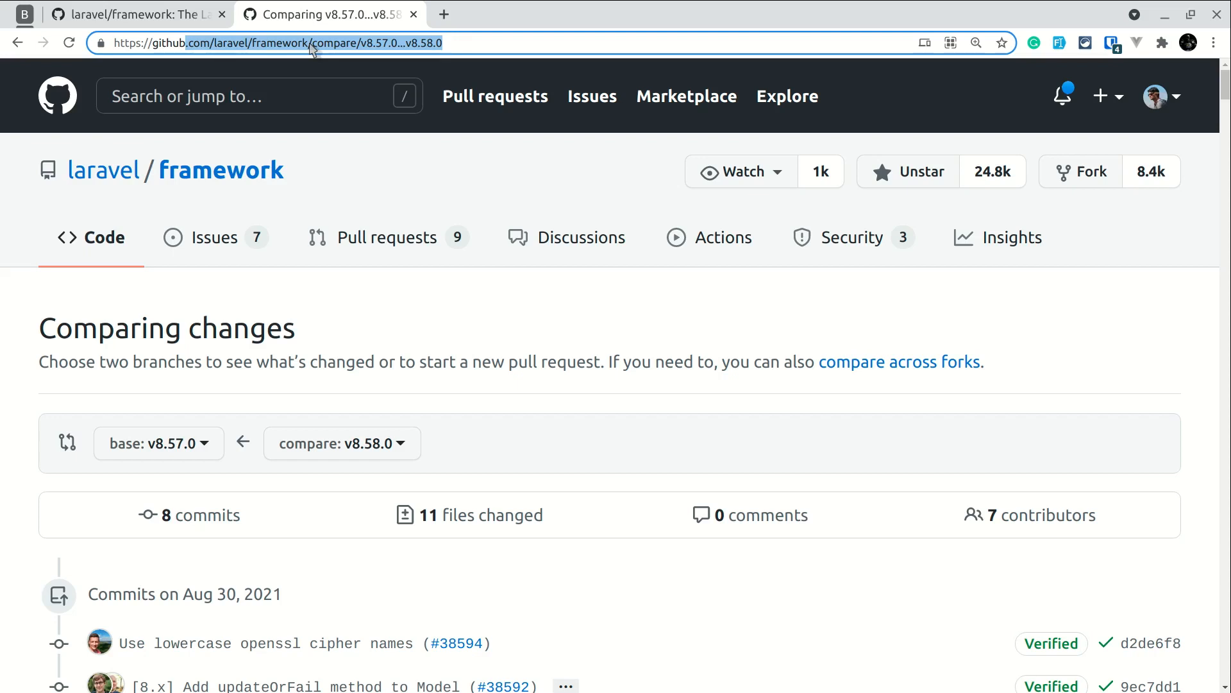
{"action": "mouse_move", "coordinate": [352, 67]}
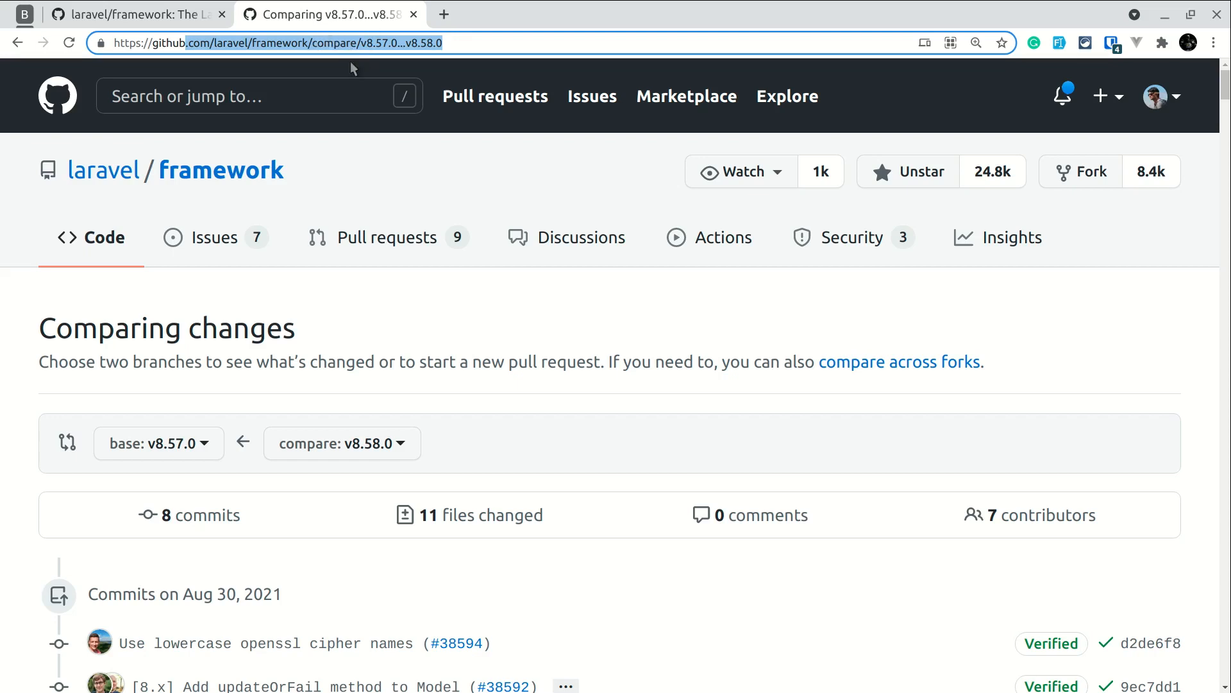
{"action": "mouse_move", "coordinate": [394, 59]}
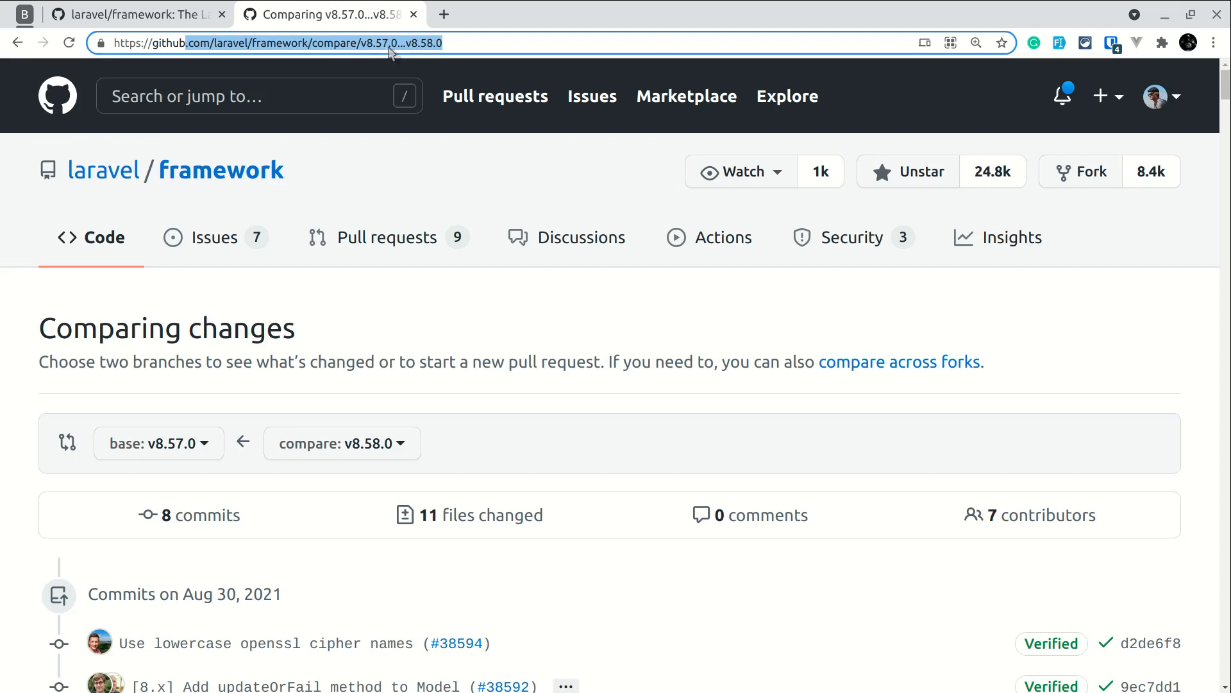
{"action": "mouse_move", "coordinate": [398, 69]}
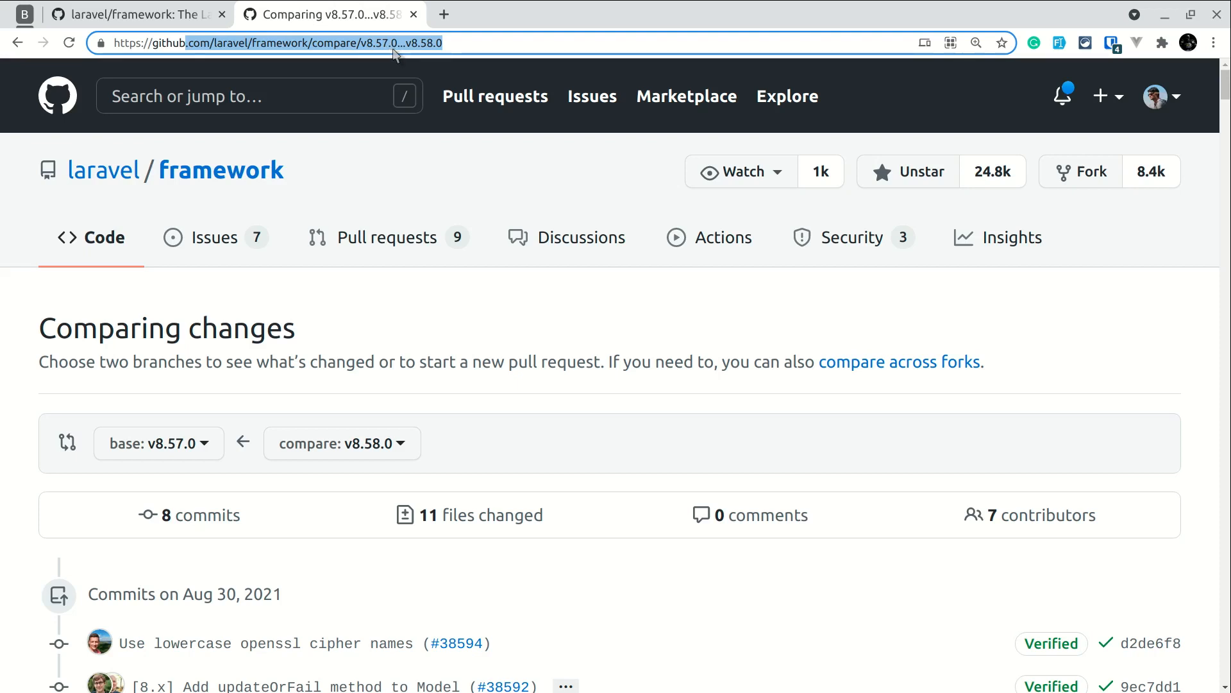
{"action": "mouse_move", "coordinate": [470, 43]}
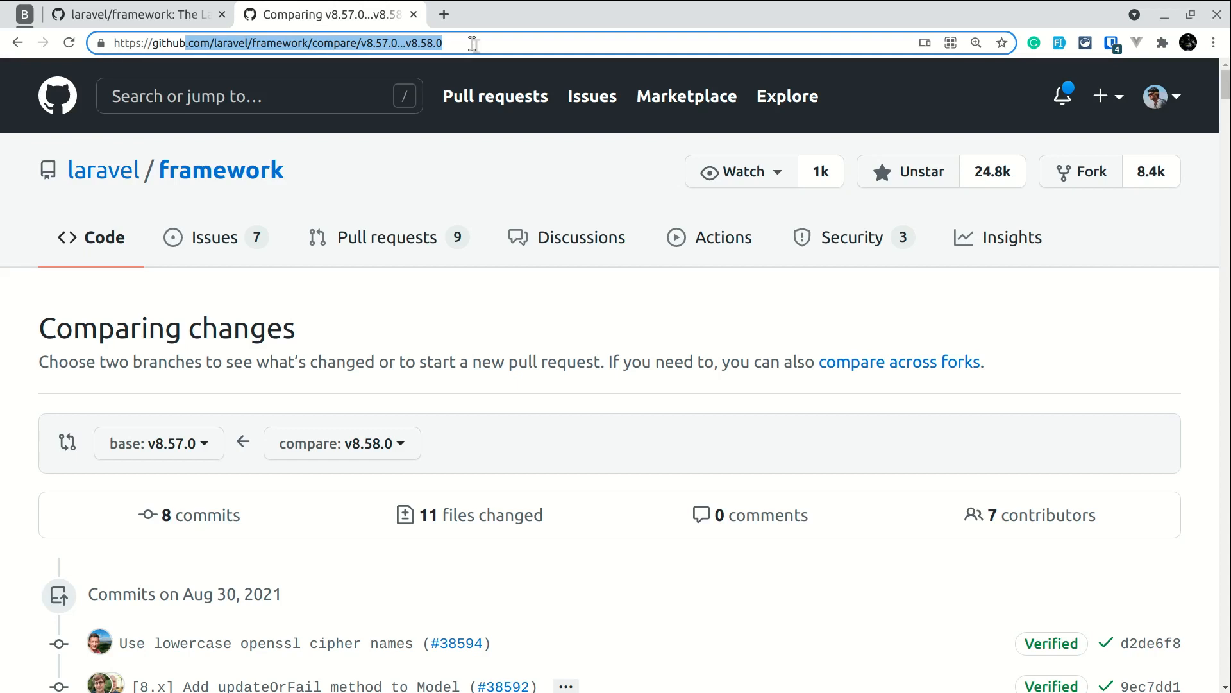
{"action": "scroll", "scroll_direction": "down", "scroll_amount": 3}
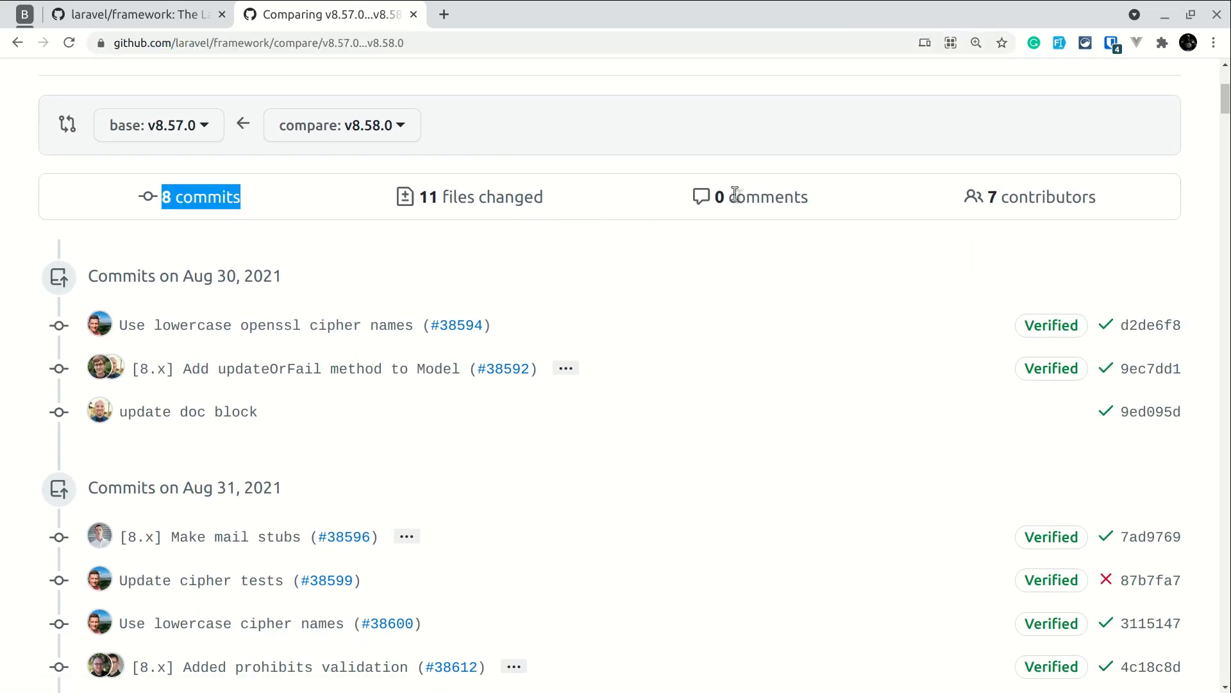
{"action": "mouse_move", "coordinate": [743, 207]}
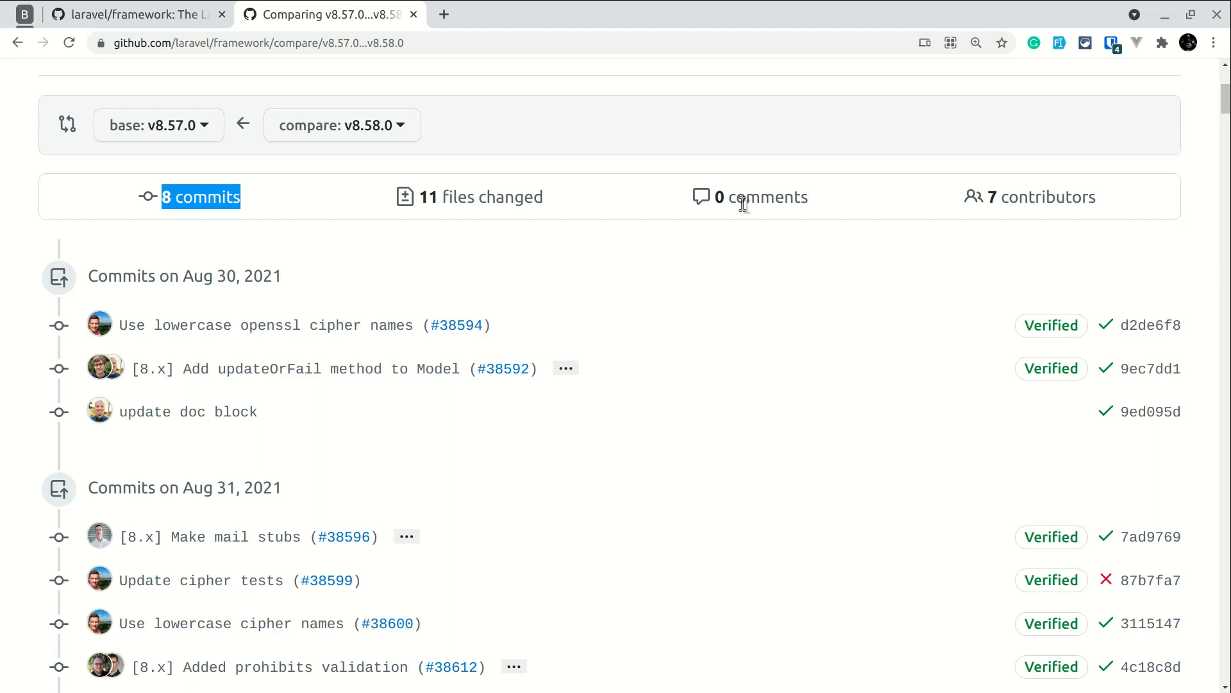
{"action": "mouse_move", "coordinate": [1165, 222]}
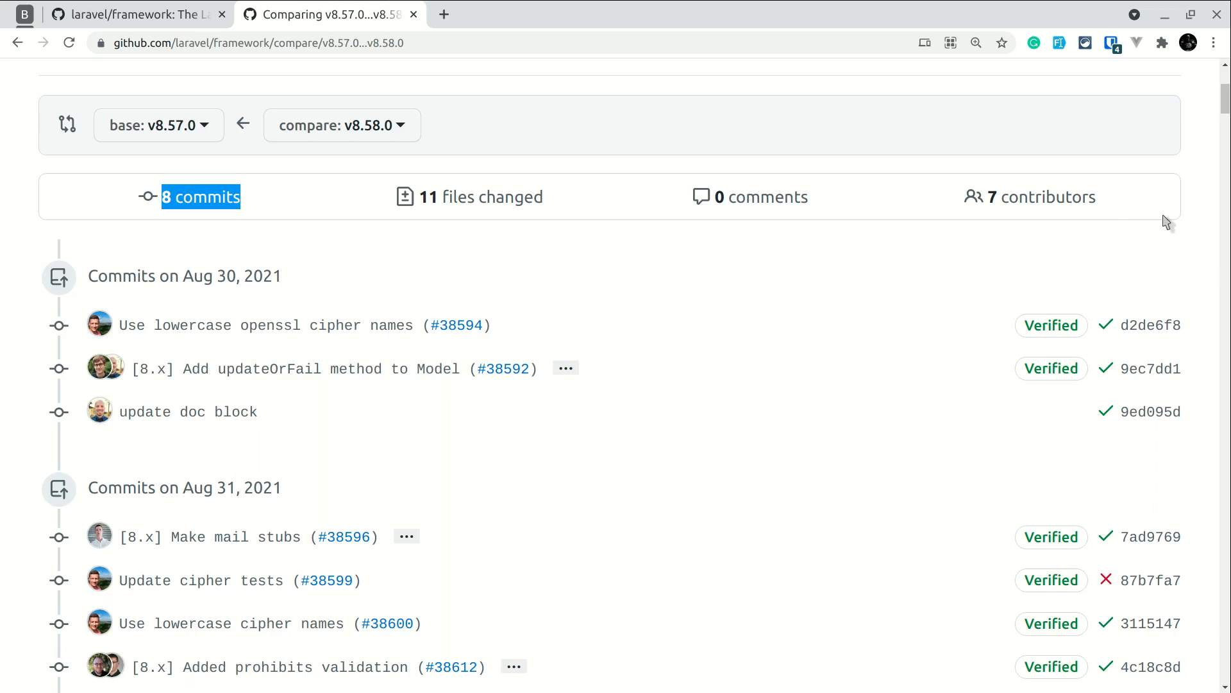
{"action": "scroll", "scroll_direction": "up", "scroll_amount": 3}
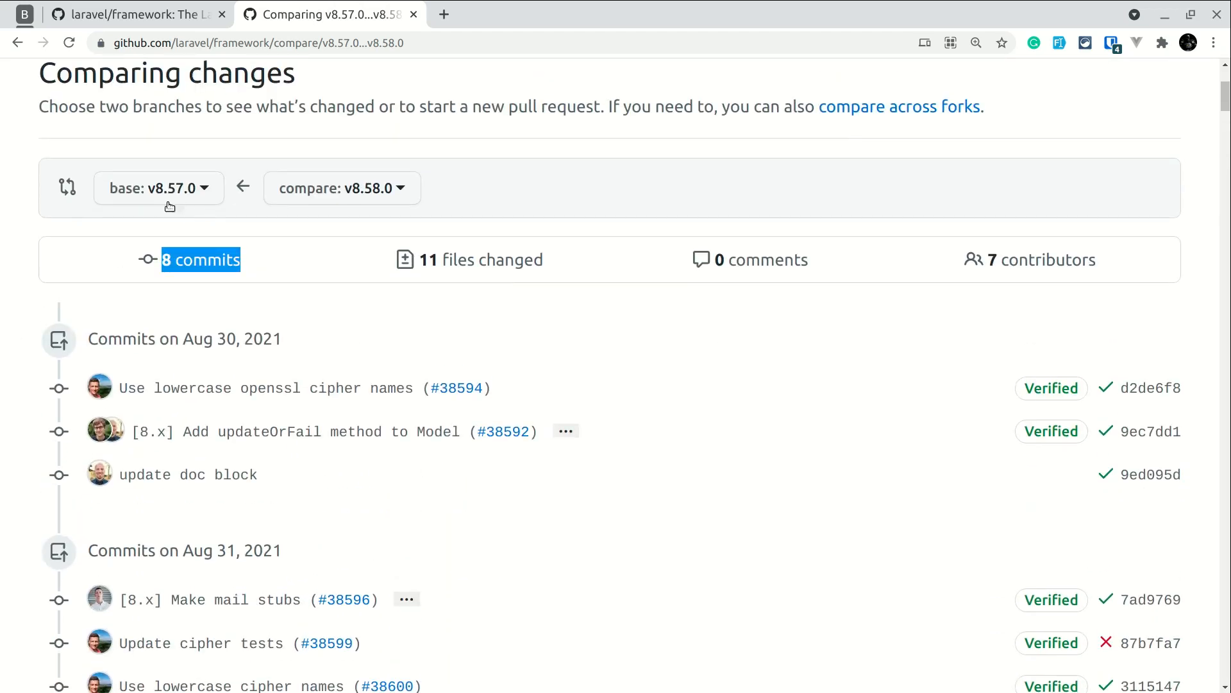
{"action": "mouse_move", "coordinate": [383, 215]}
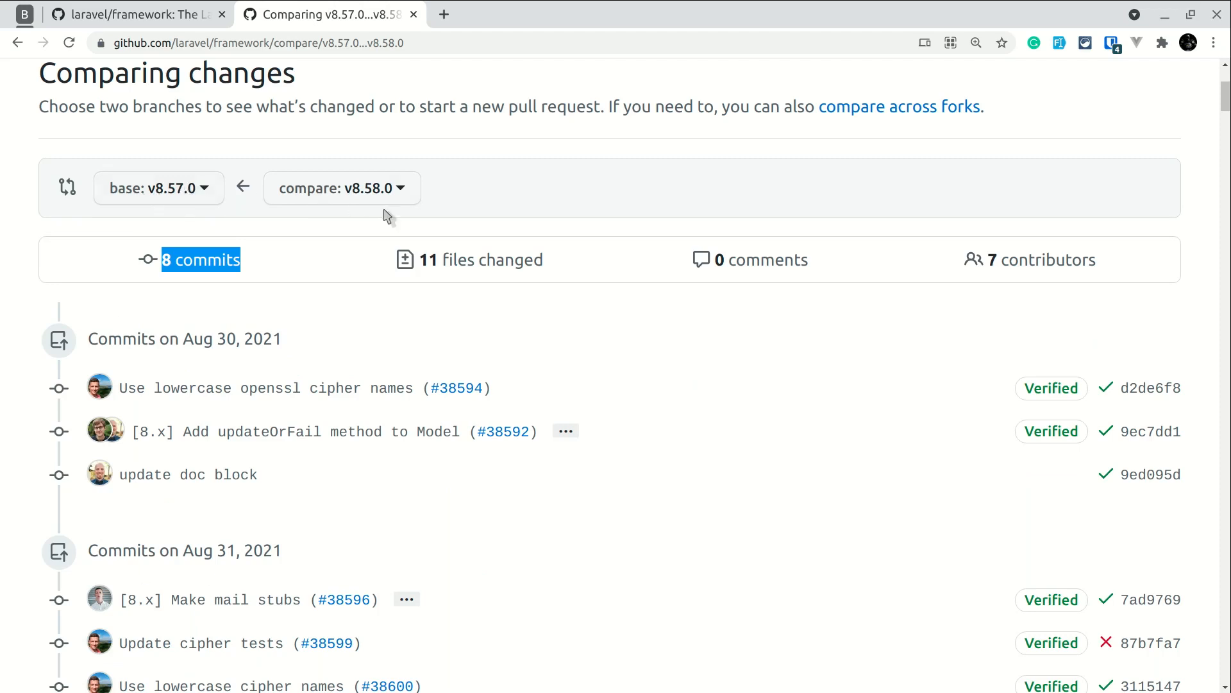
{"action": "scroll", "scroll_direction": "down", "scroll_amount": 3}
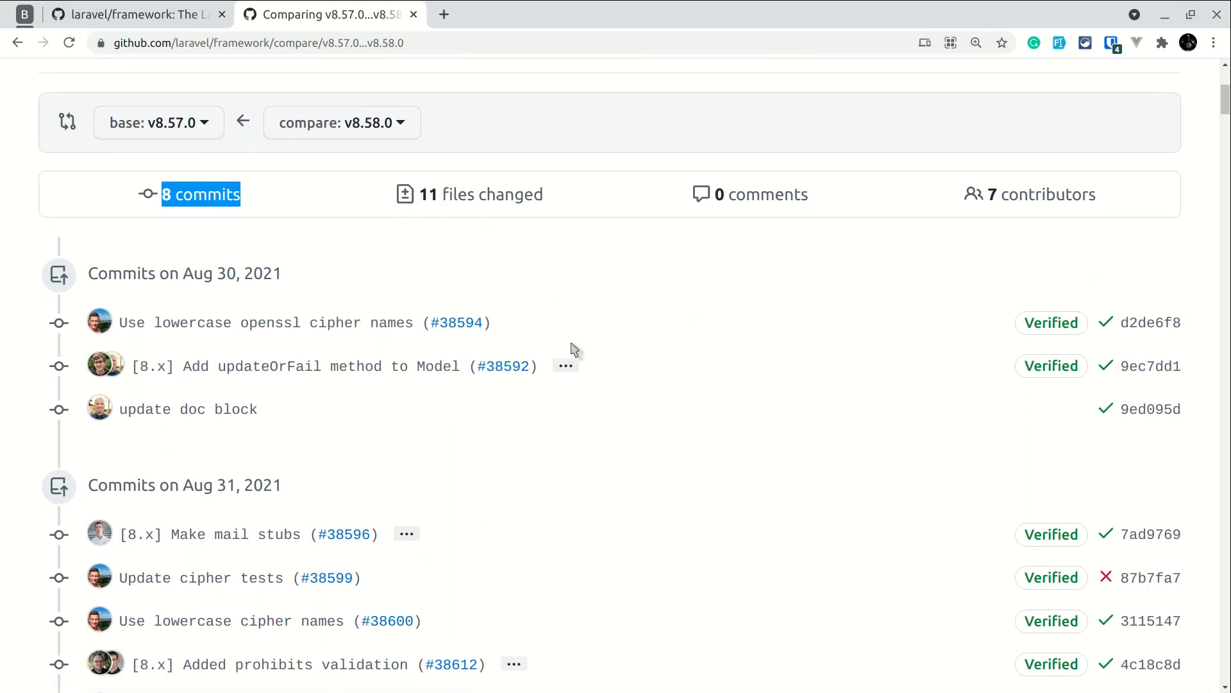
{"action": "scroll", "scroll_direction": "down", "scroll_amount": 3}
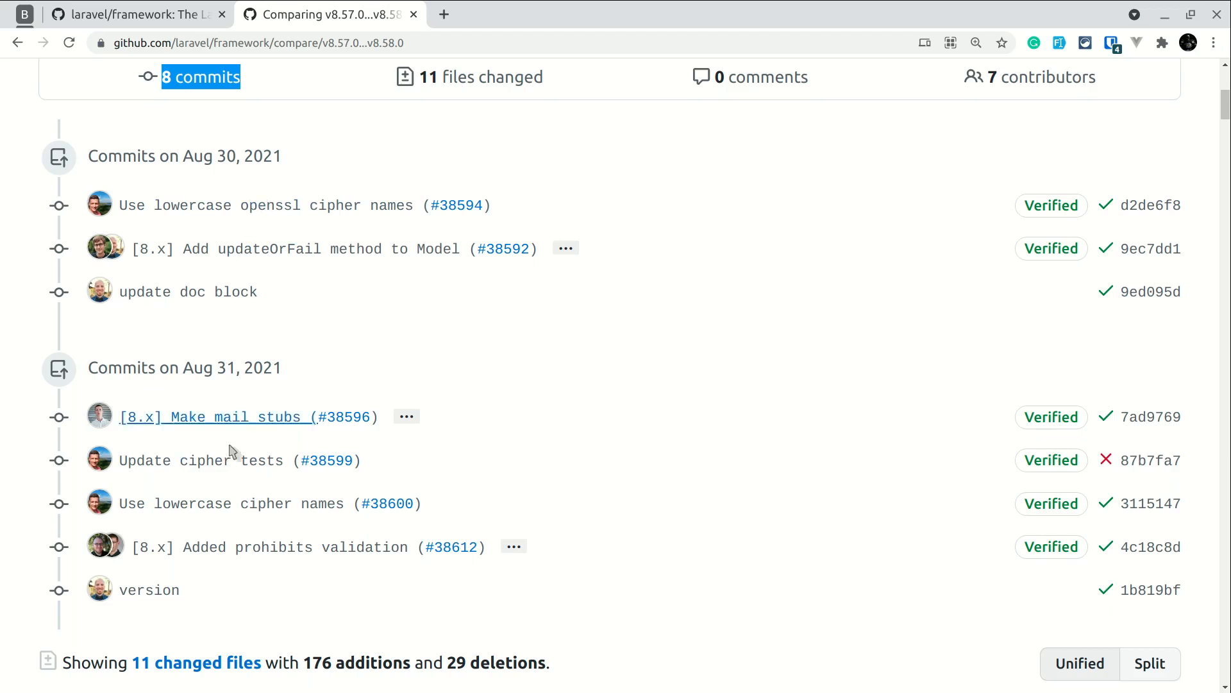
{"action": "mouse_move", "coordinate": [577, 488]}
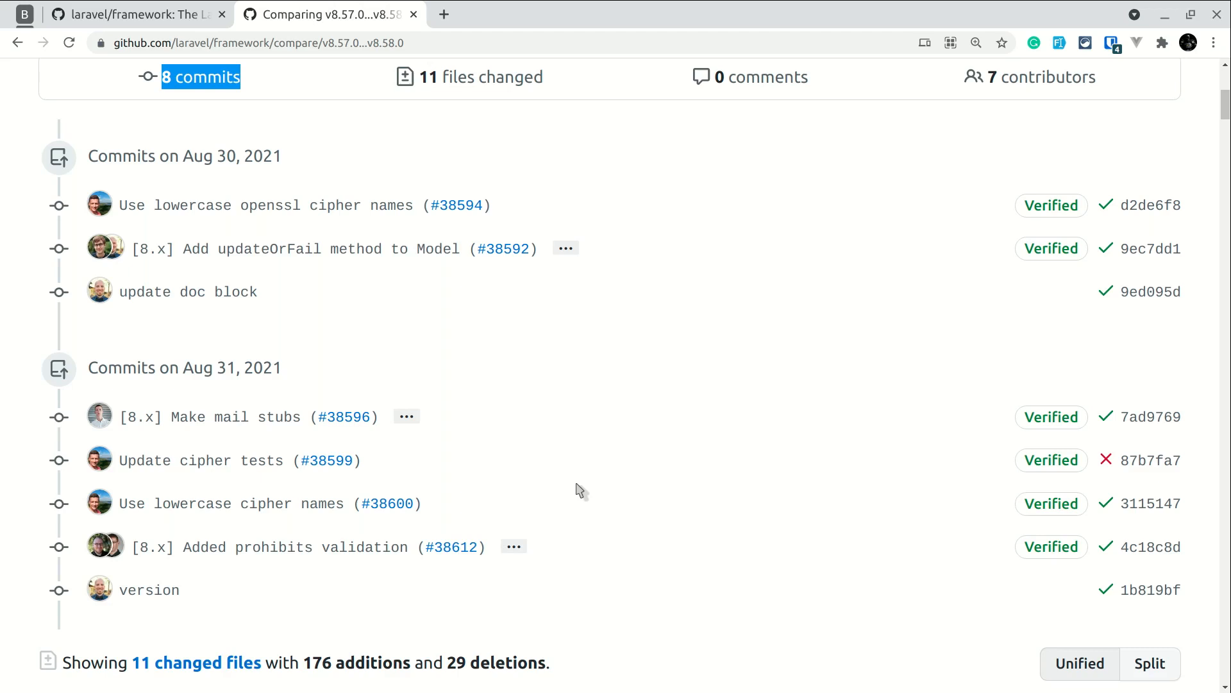
{"action": "mouse_move", "coordinate": [458, 205]}
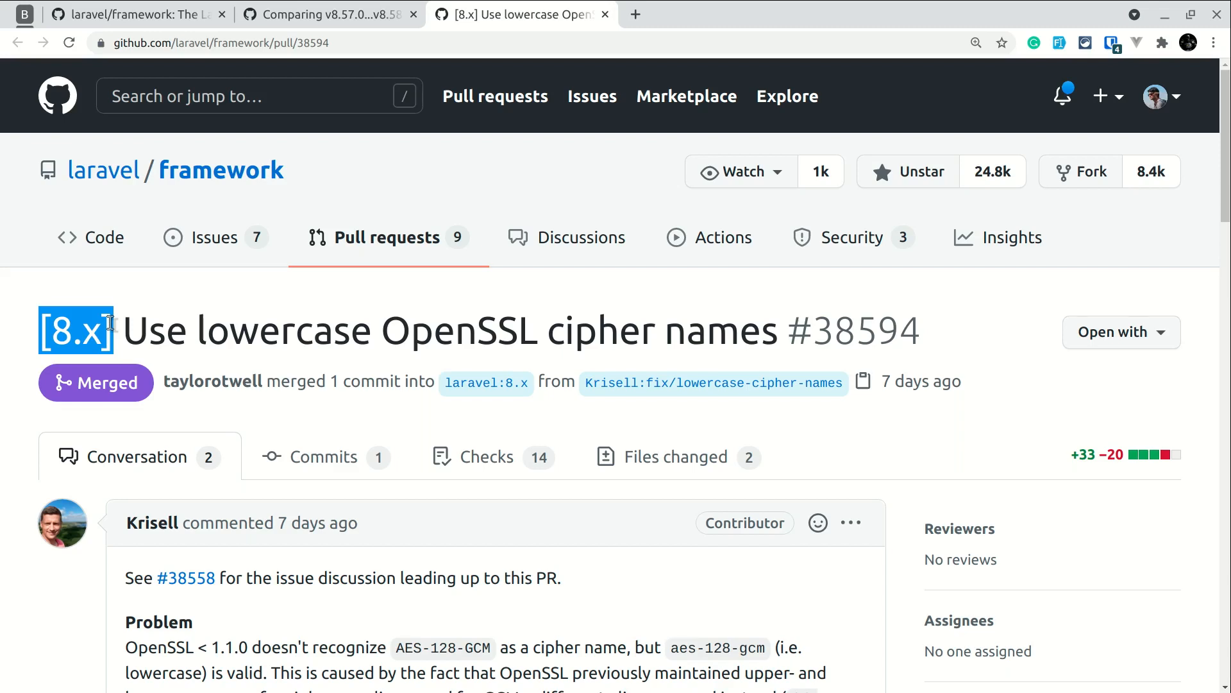
- Highlight the problem description of PR #38594 and scroll down through its review comment
{"action": "scroll", "scroll_direction": "down", "scroll_amount": 3}
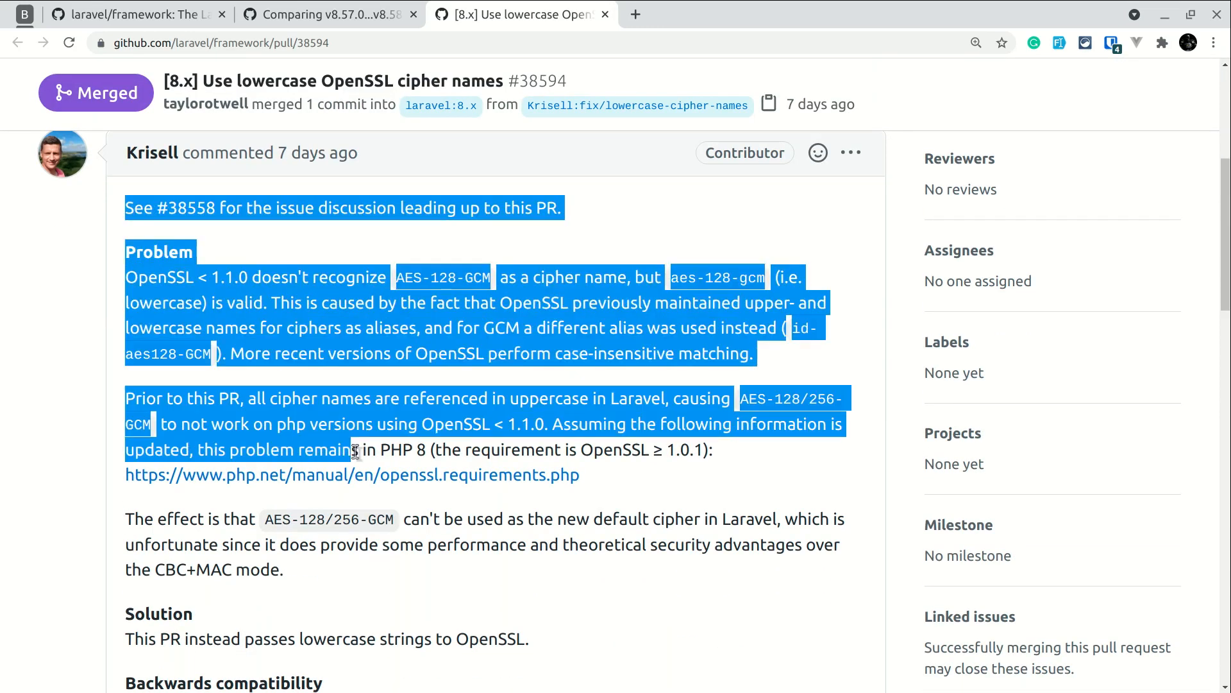
{"action": "left_click_drag", "start_coordinate": [353, 448], "coordinate": [481, 620]}
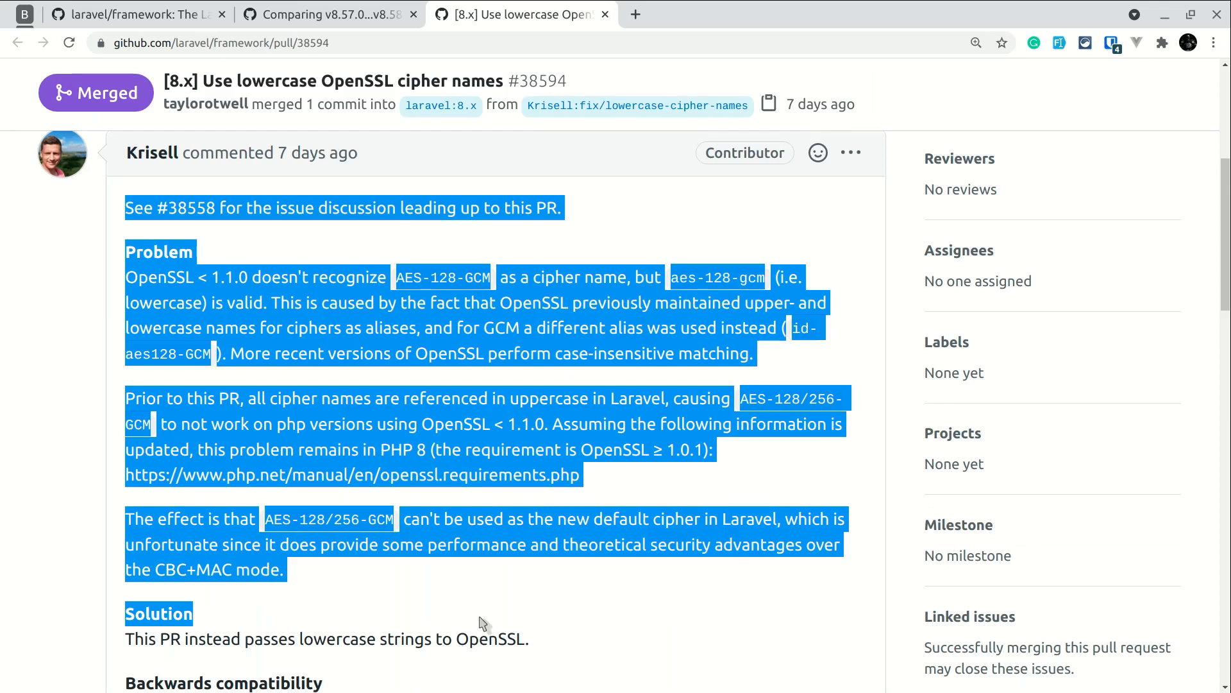
{"action": "scroll", "scroll_direction": "down", "scroll_amount": 3}
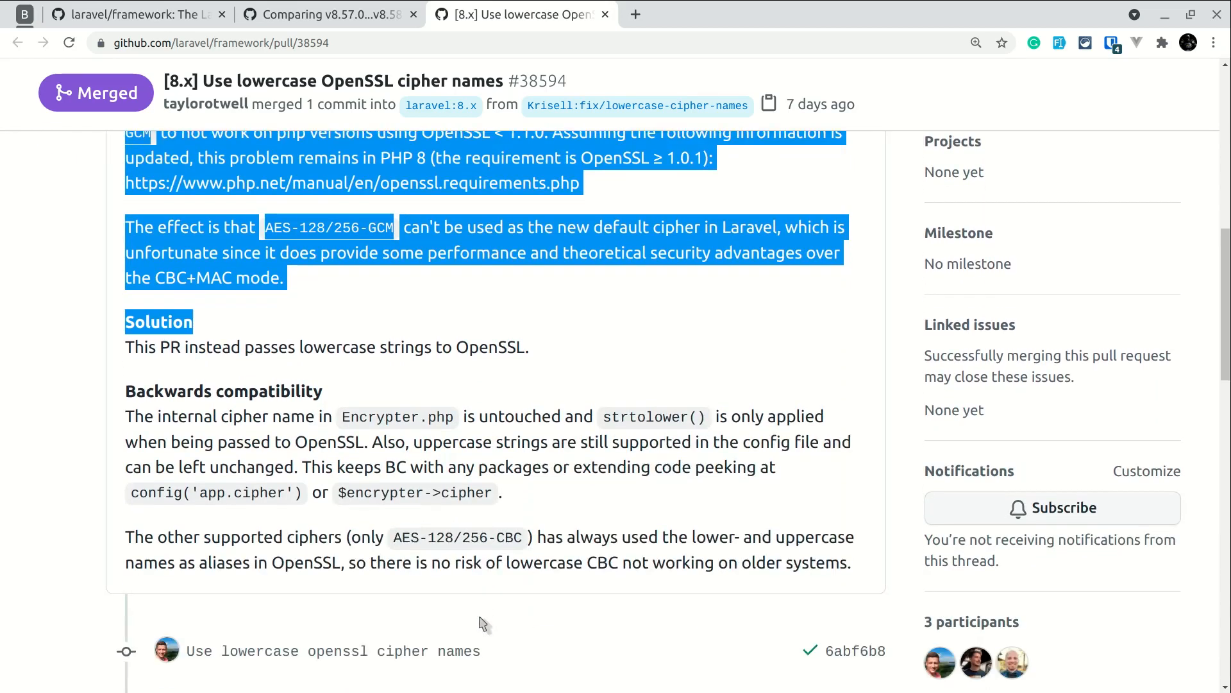
{"action": "scroll", "scroll_direction": "down", "scroll_amount": 3}
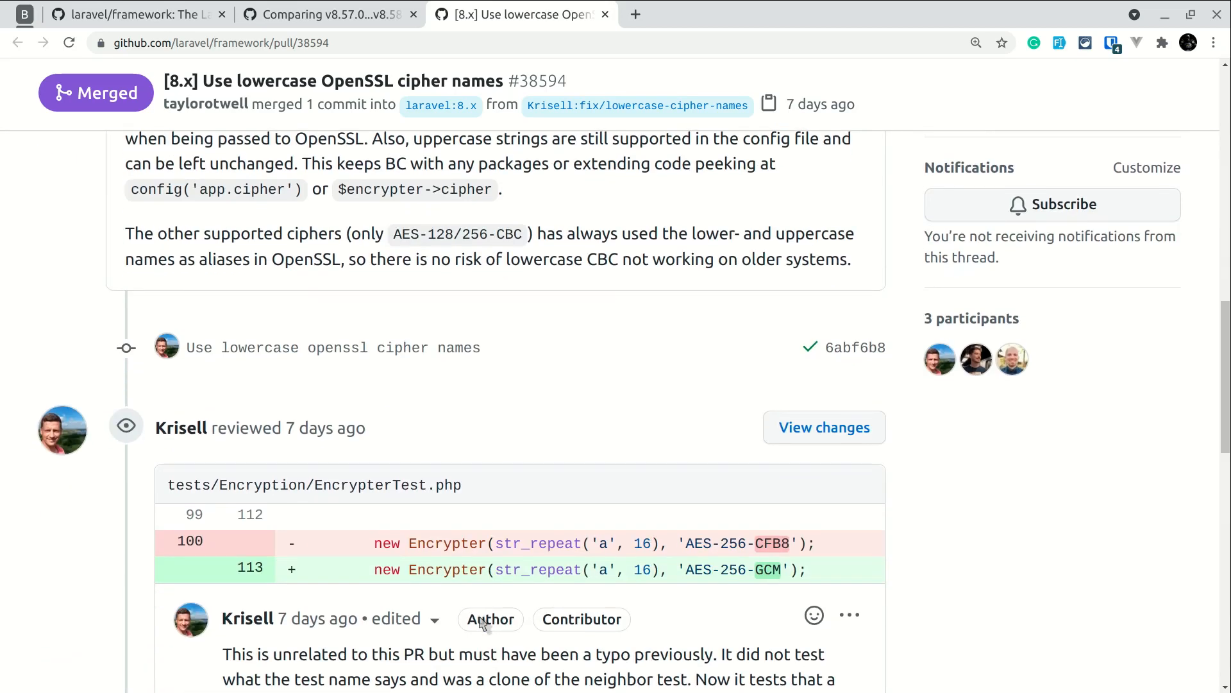
{"action": "mouse_move", "coordinate": [484, 623]}
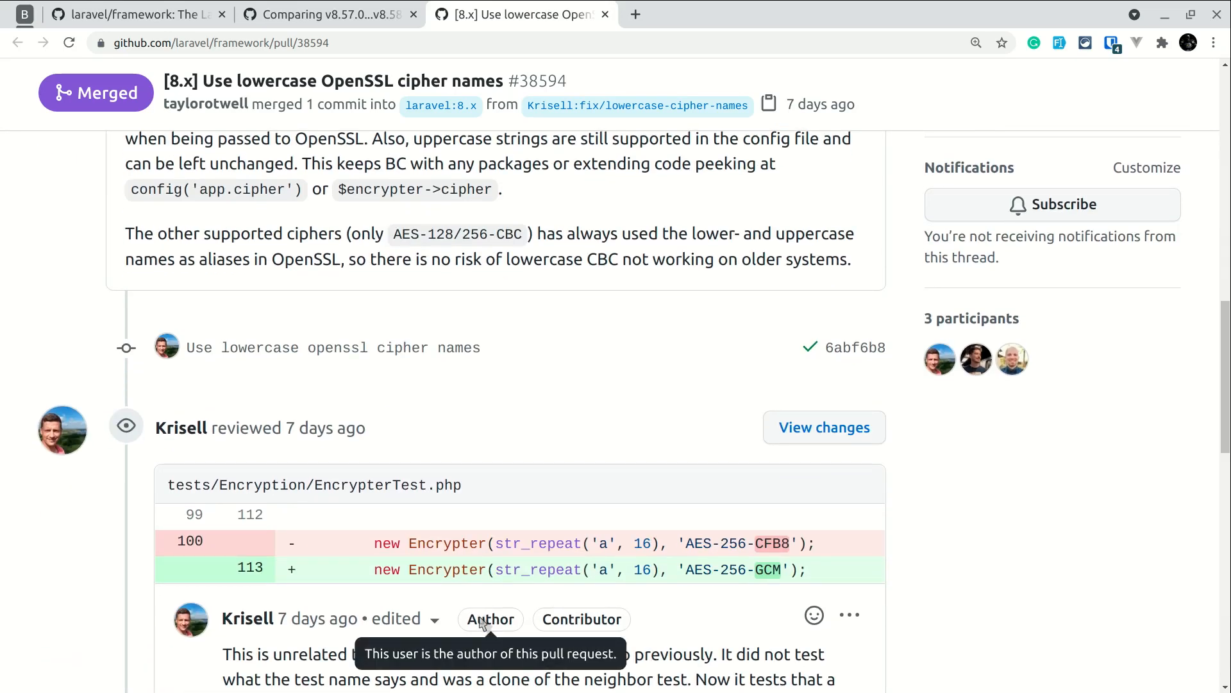